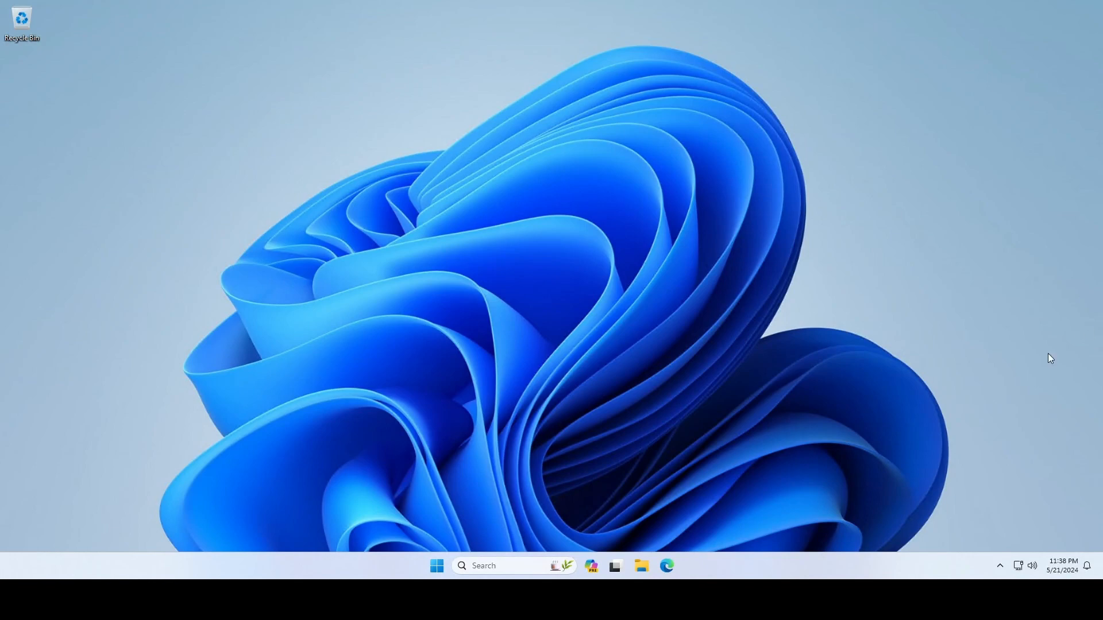
Launch Edge and sign in to the Microsoft Intune admin center home page
{"action": "left_click", "coordinate": [665, 565]}
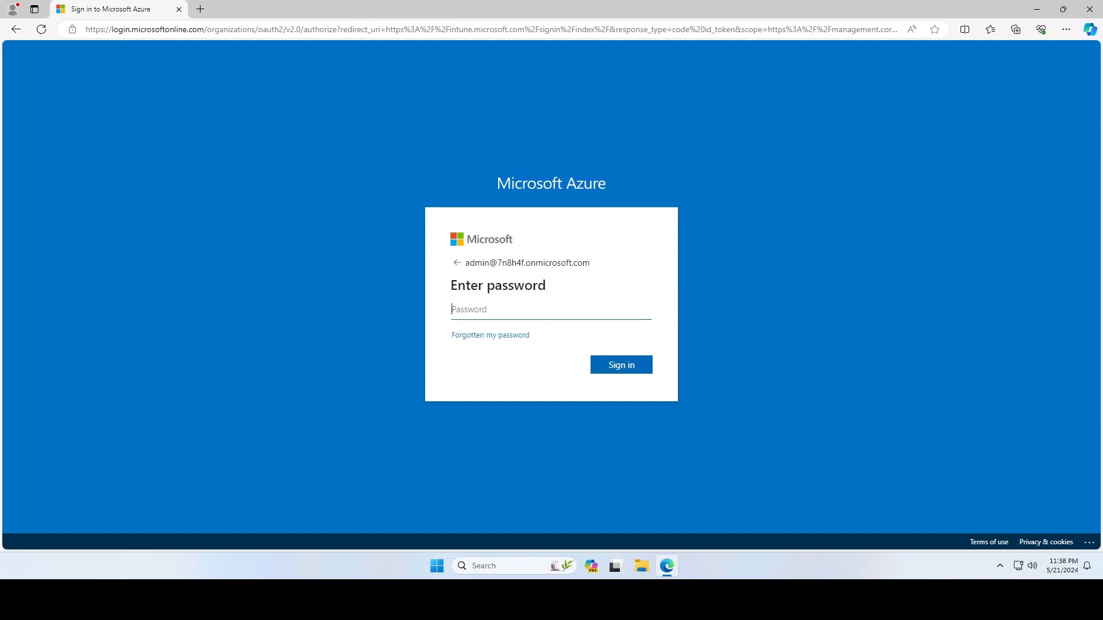
{"action": "left_click", "coordinate": [619, 364]}
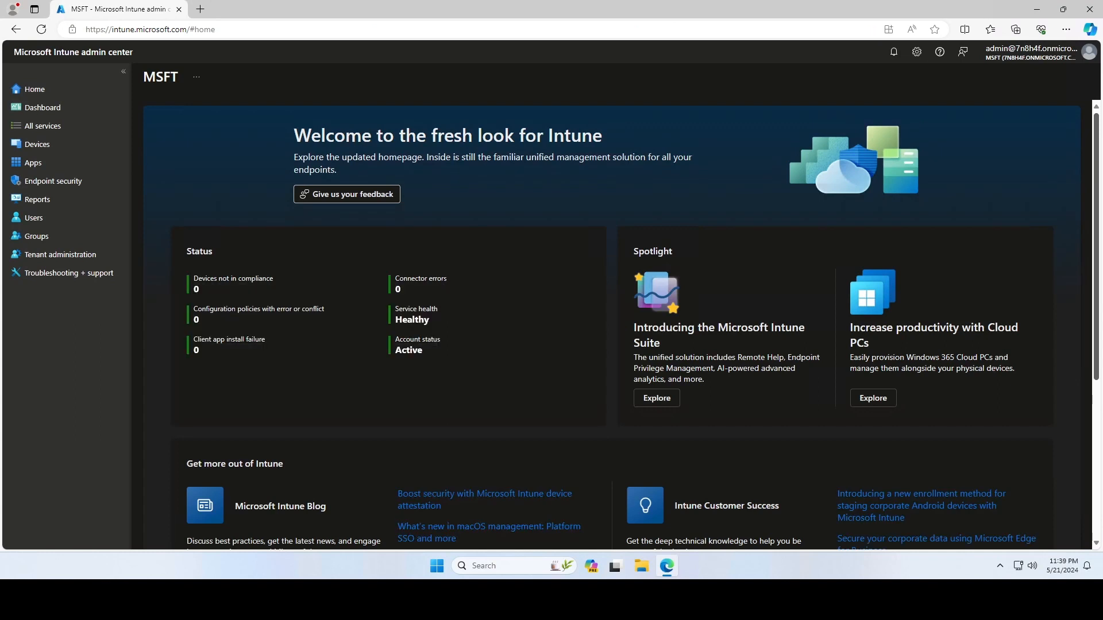
Start a new policy from the Windows configuration profiles list under Devices
{"action": "left_click", "coordinate": [37, 145]}
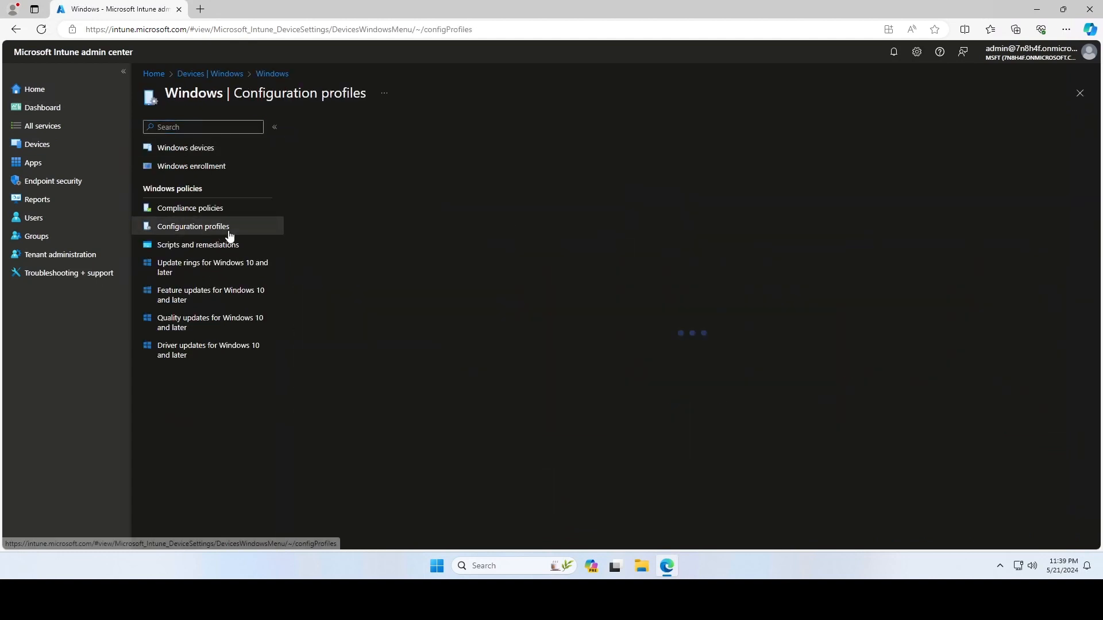
{"action": "left_click", "coordinate": [323, 166]}
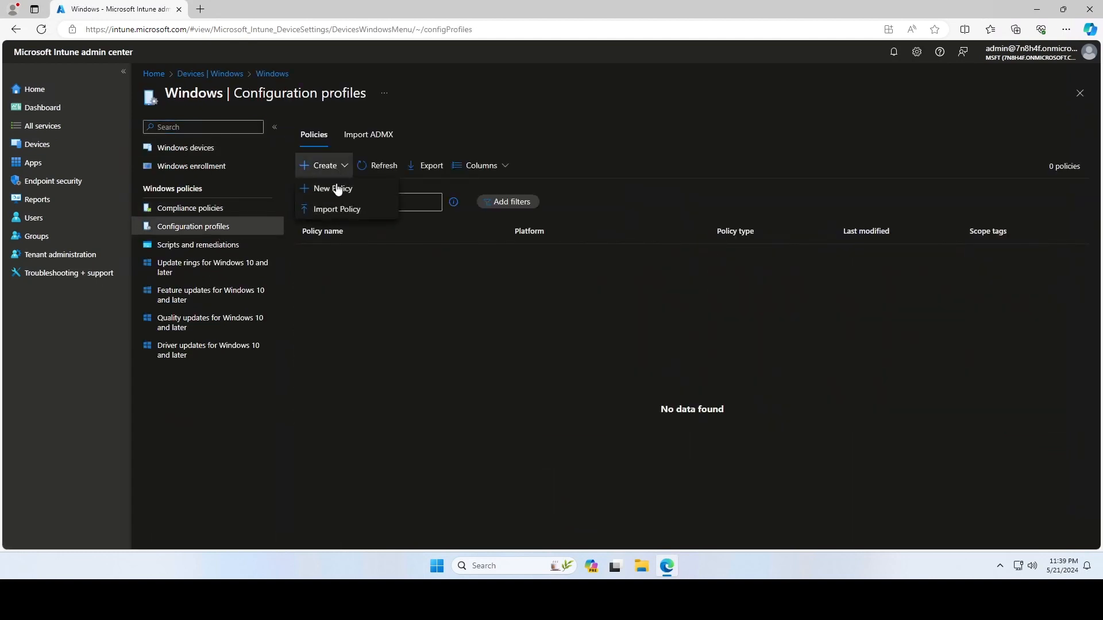
{"action": "mouse_move", "coordinate": [332, 192]}
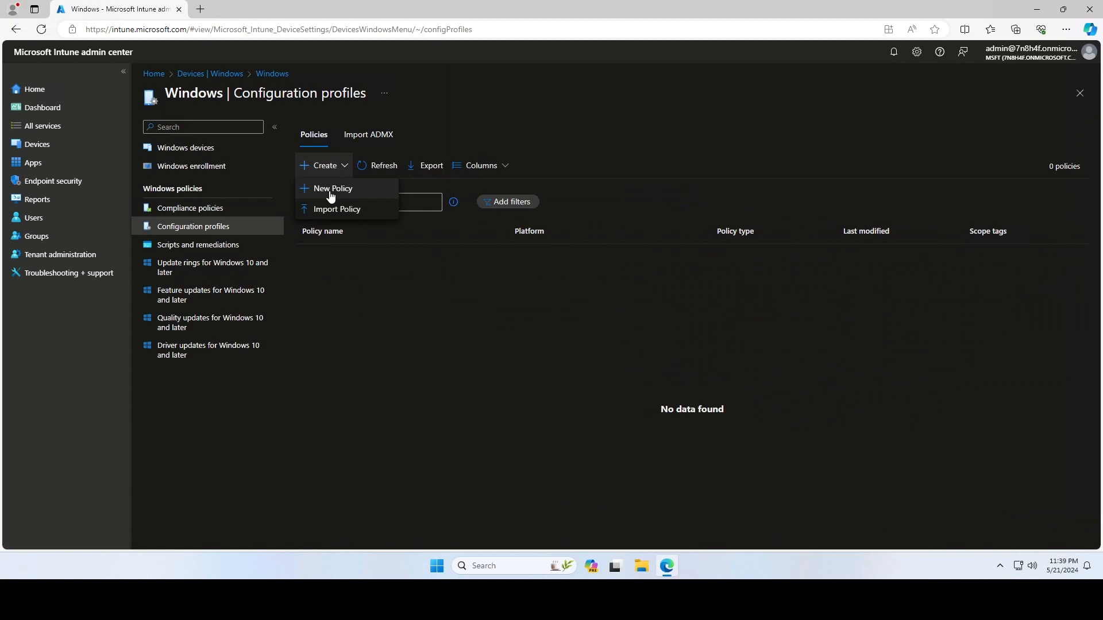
{"action": "left_click", "coordinate": [332, 187]}
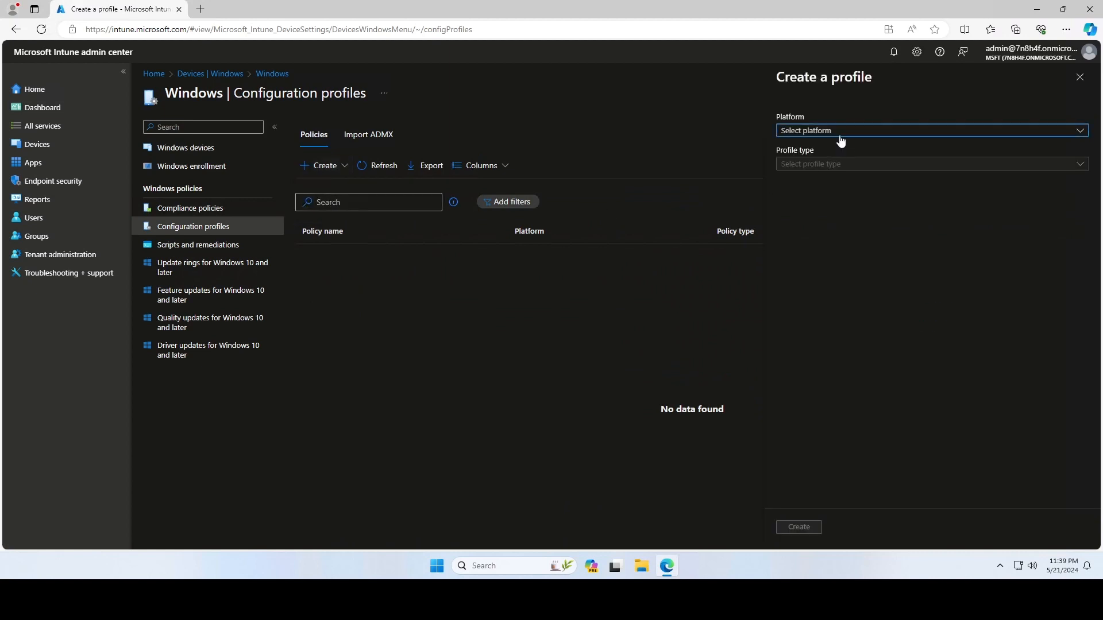
Choose platform Windows 10 and later, profile type Templates, and the Device restrictions template
{"action": "left_click", "coordinate": [928, 130]}
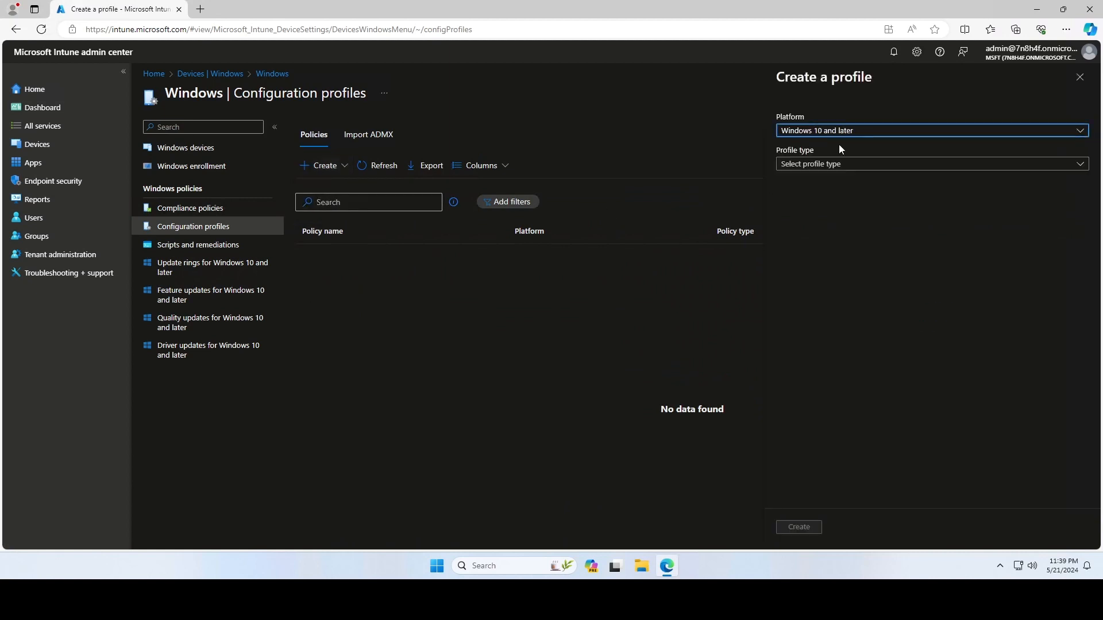
{"action": "left_click", "coordinate": [929, 163]}
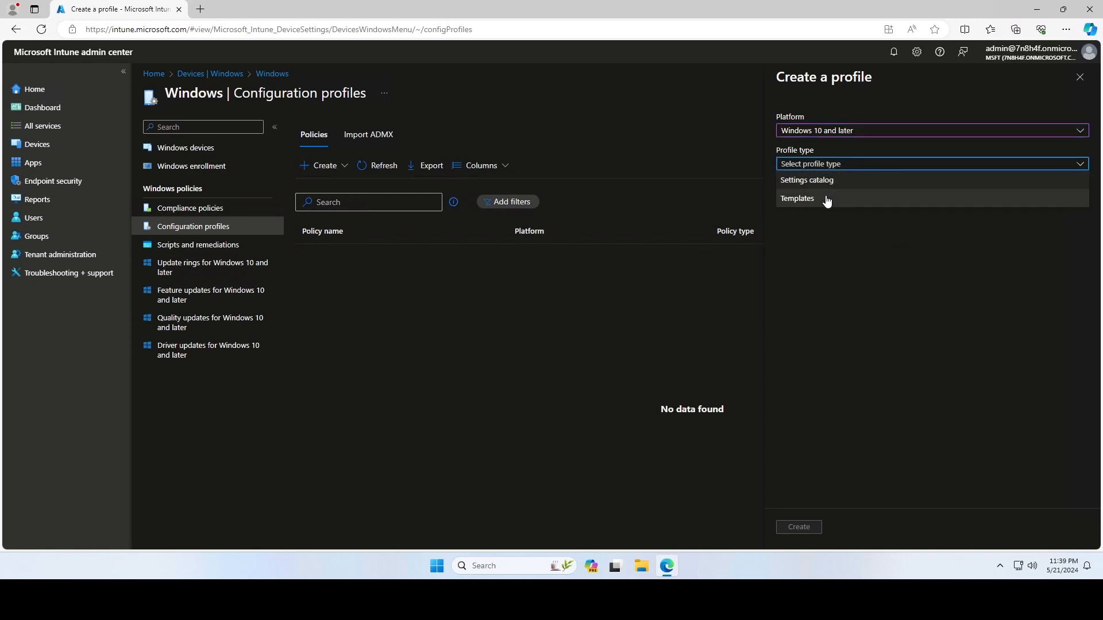
{"action": "left_click", "coordinate": [798, 198]}
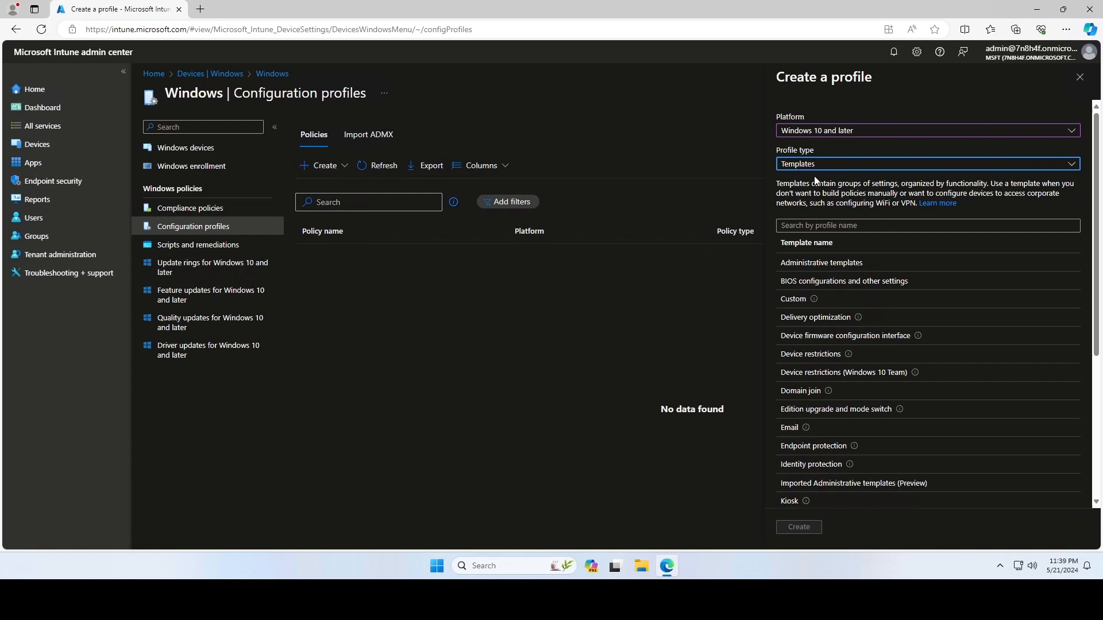
{"action": "mouse_move", "coordinate": [810, 354]}
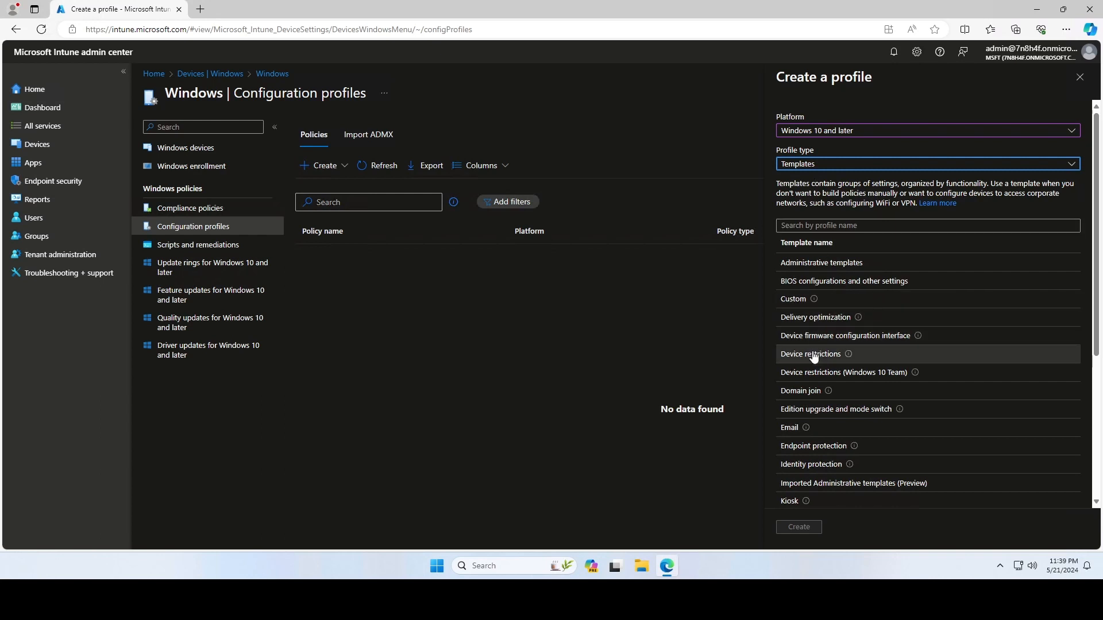
{"action": "left_click", "coordinate": [809, 354]}
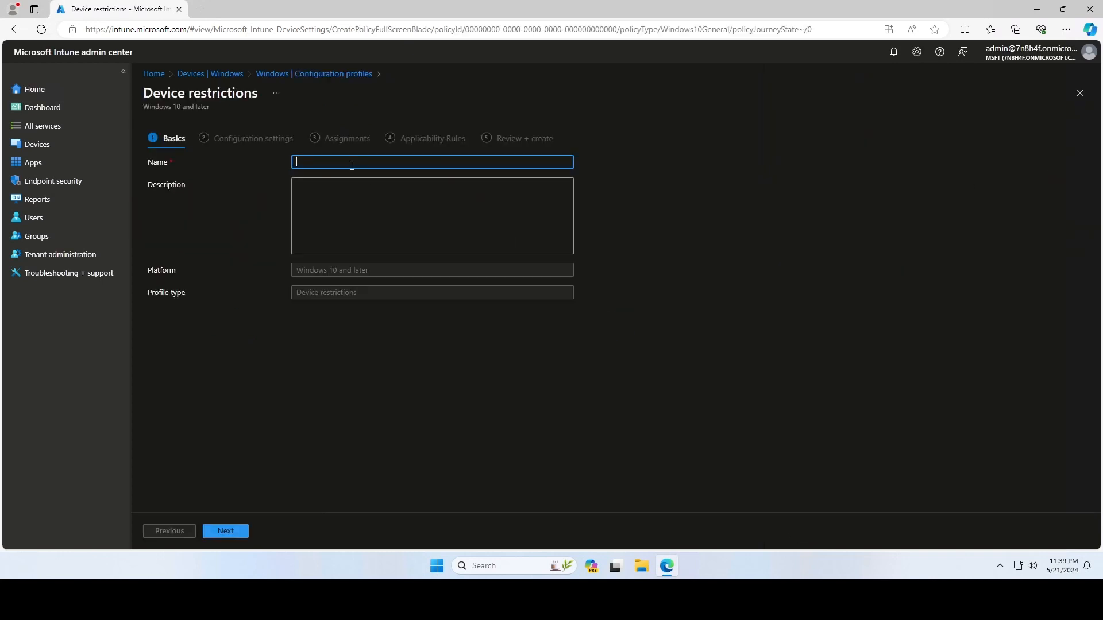
Name the profile 'Disable USB Ports' and continue to Configuration settings
{"action": "type", "text": "Disable"}
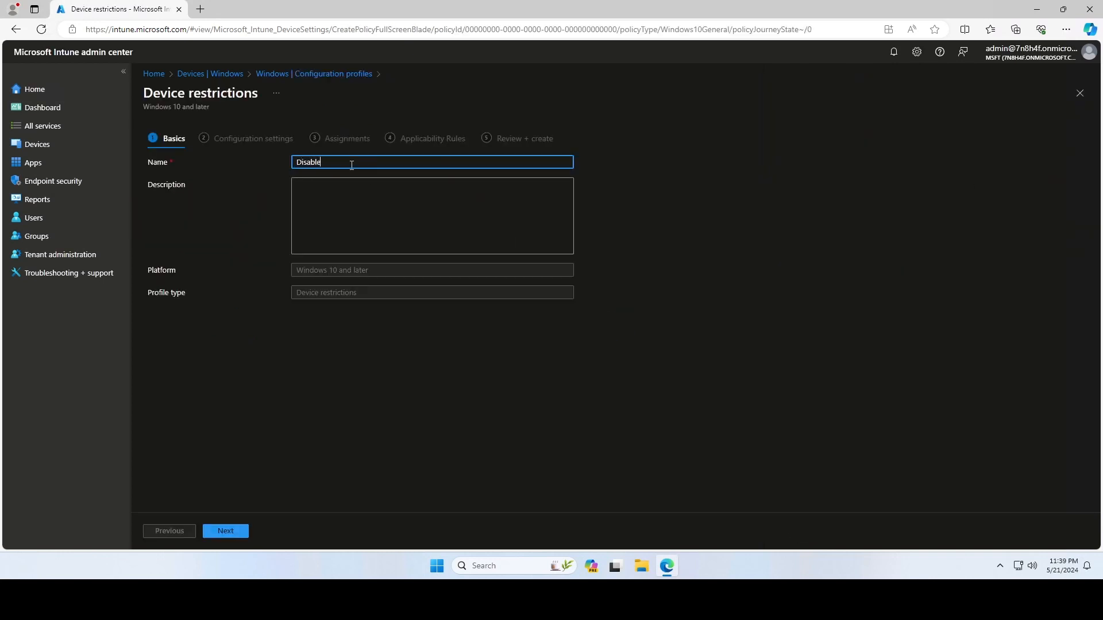
{"action": "type", "text": "USB Ports"}
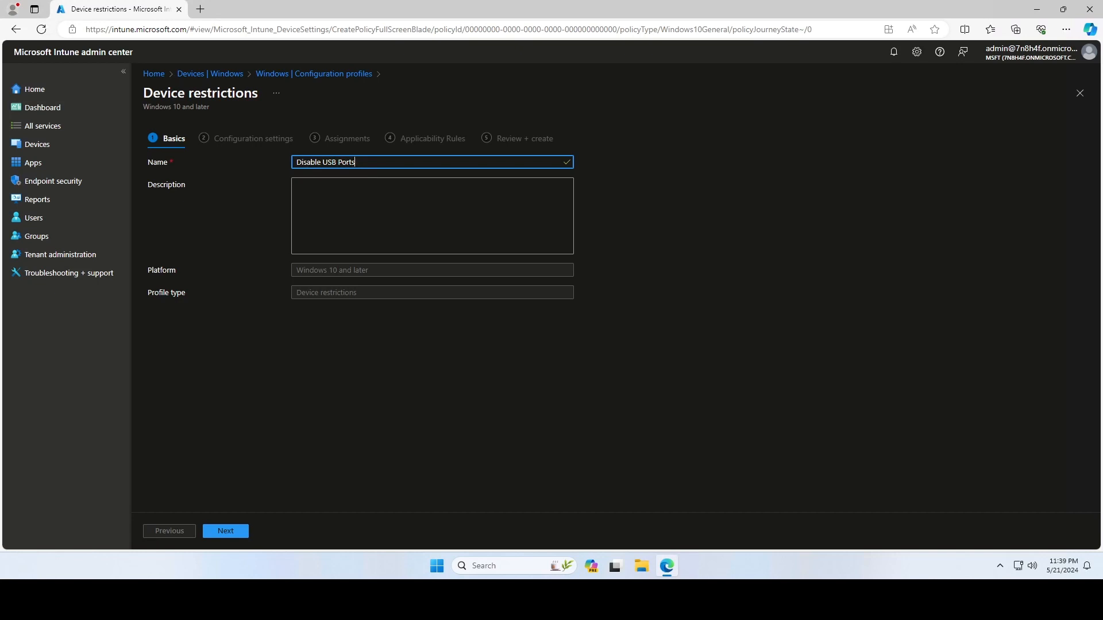
{"action": "left_click", "coordinate": [225, 531]}
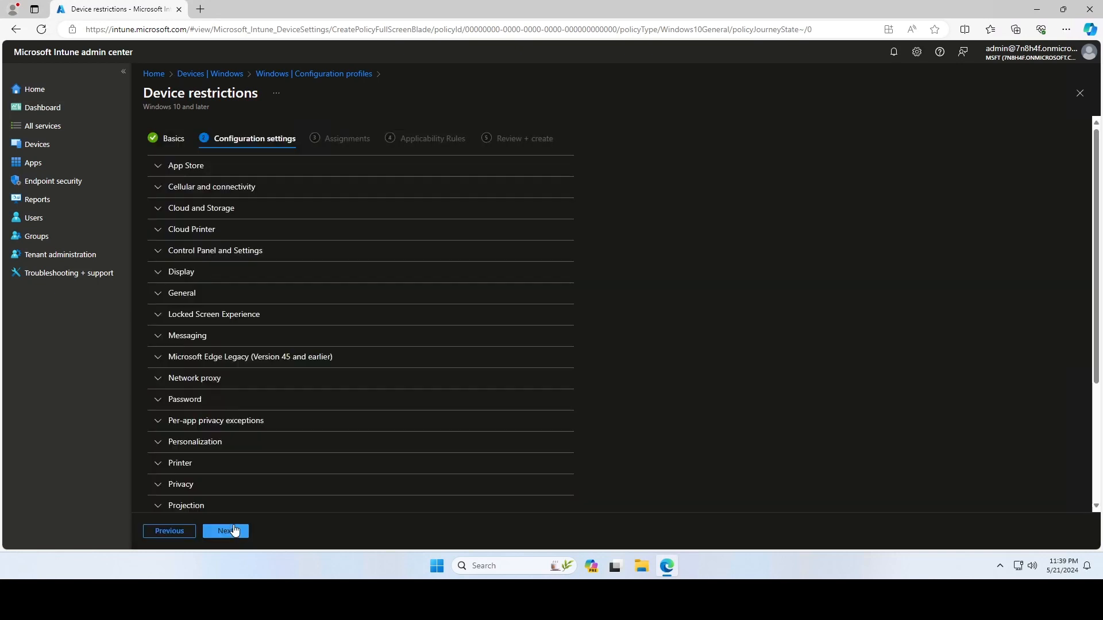
{"action": "mouse_move", "coordinate": [222, 365]}
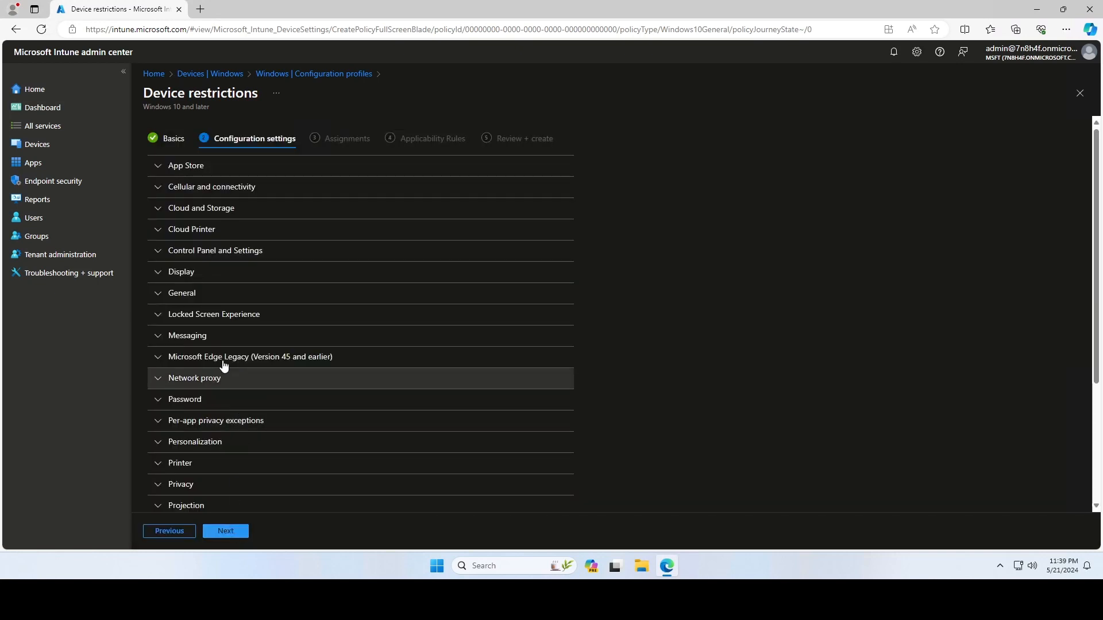
{"action": "mouse_move", "coordinate": [193, 294]}
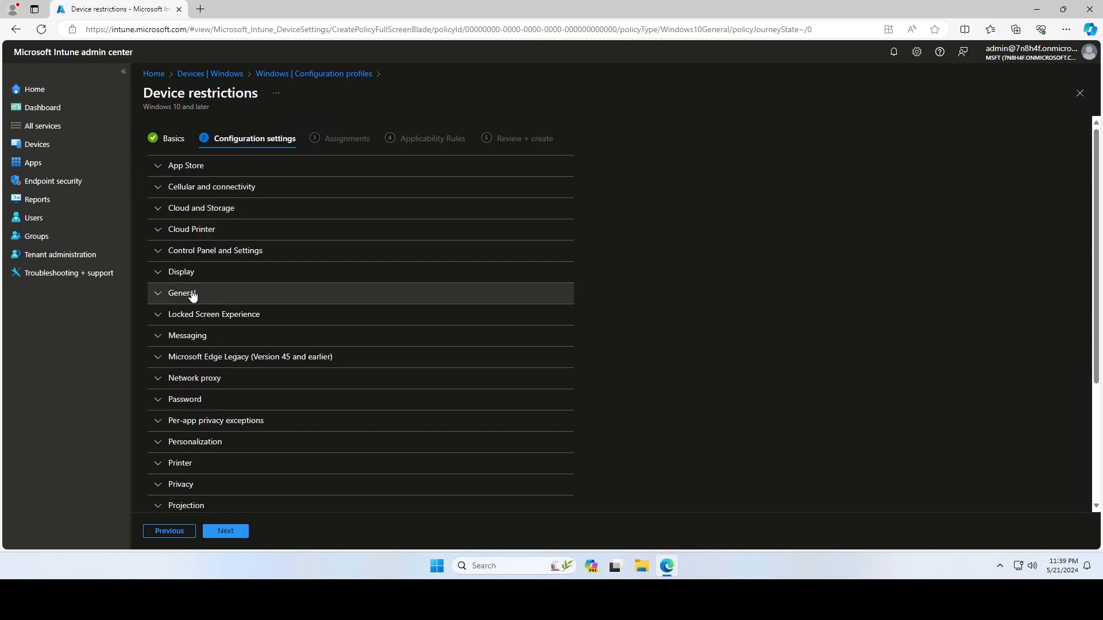
Under General, set Removable storage to Block, leave USB connection Not configured, and continue to Assignments
{"action": "left_click", "coordinate": [181, 293]}
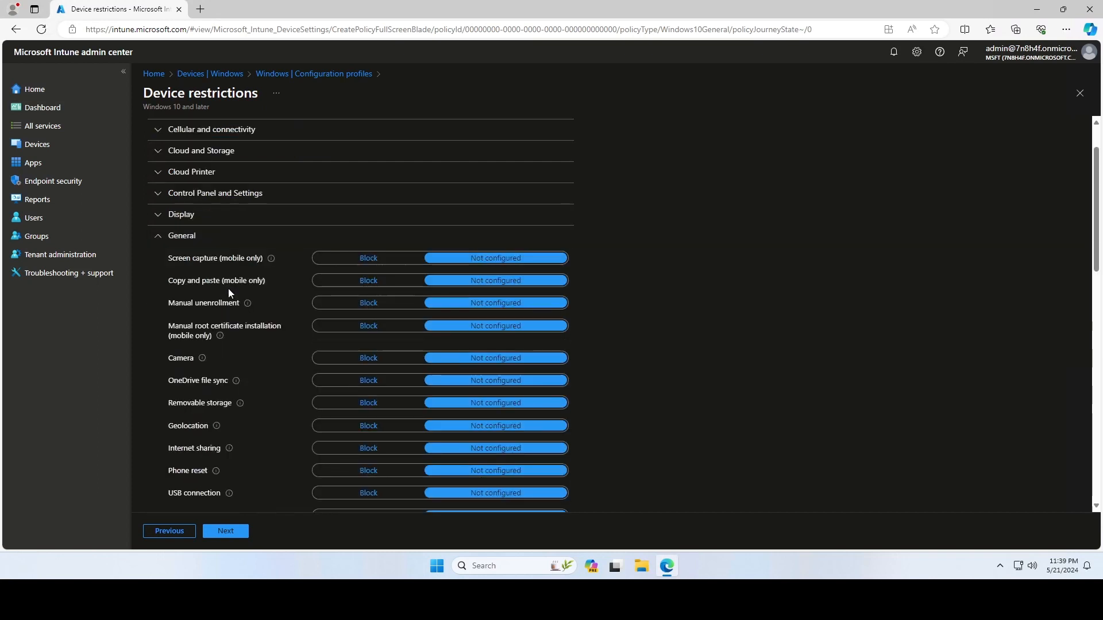
{"action": "scroll", "scroll_direction": "down", "scroll_amount": 3}
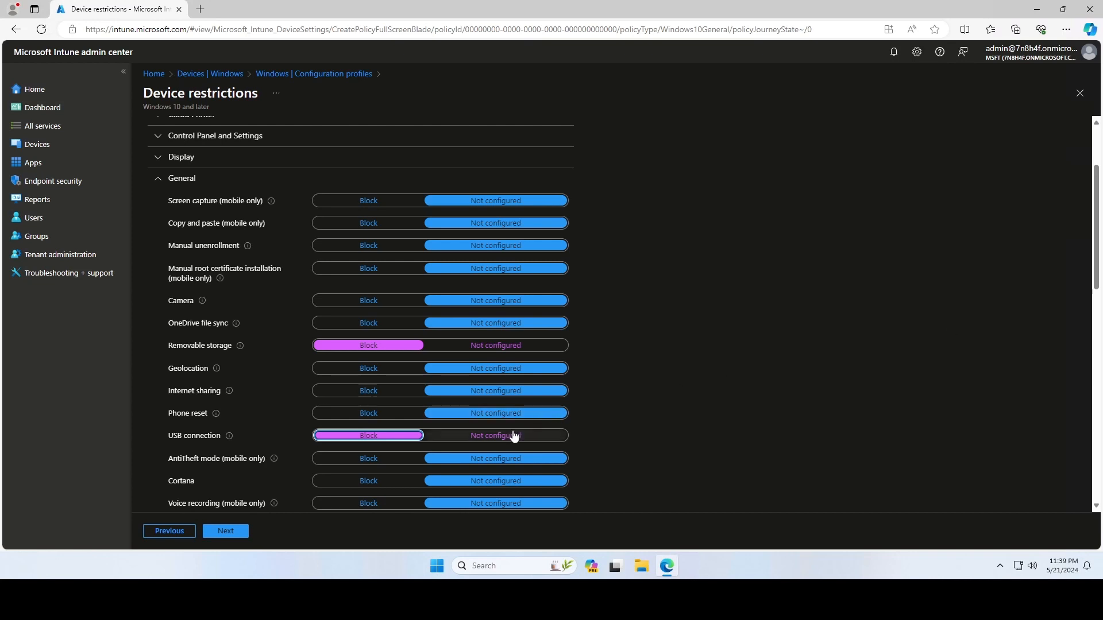
{"action": "left_click", "coordinate": [495, 435]}
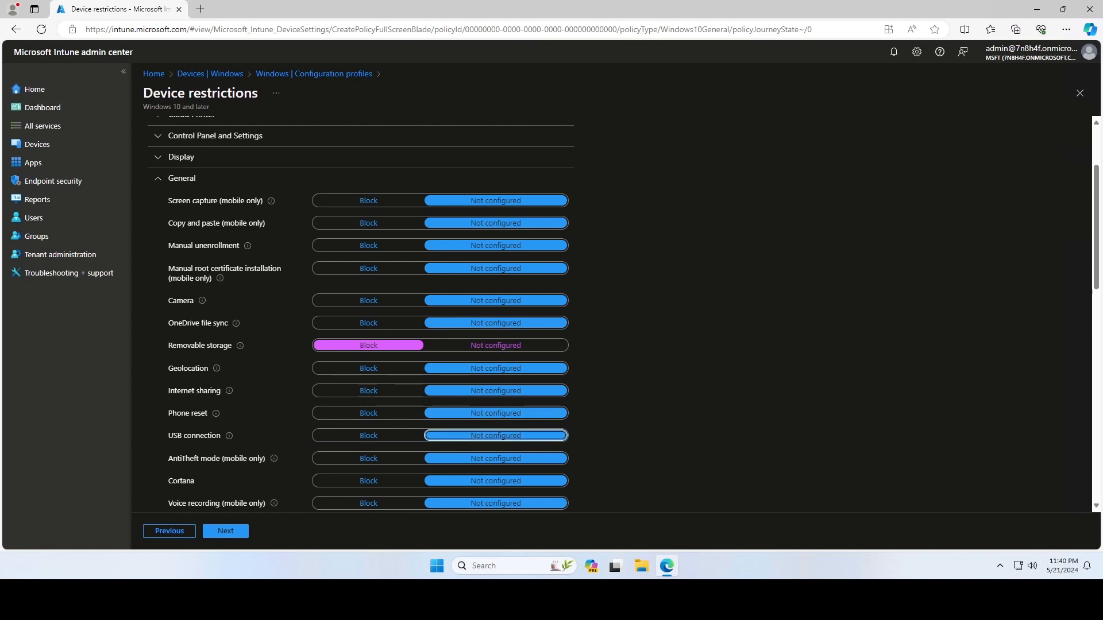
{"action": "left_click", "coordinate": [225, 530]}
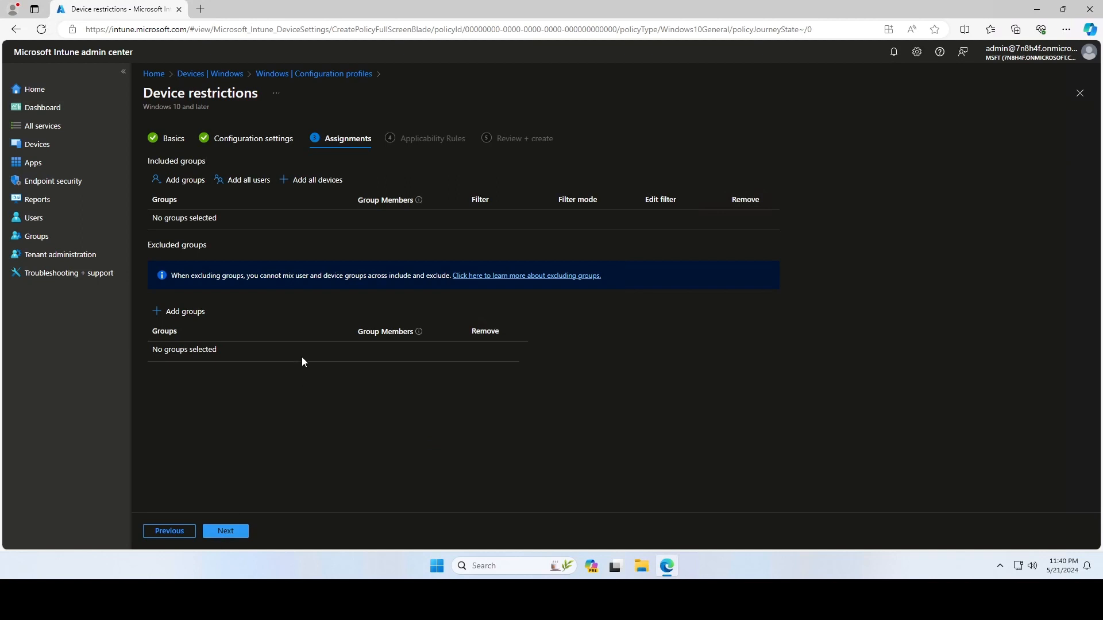
Assign the profile to all users, skip Applicability Rules, and create 'Disable USB Ports'
{"action": "left_click", "coordinate": [247, 179]}
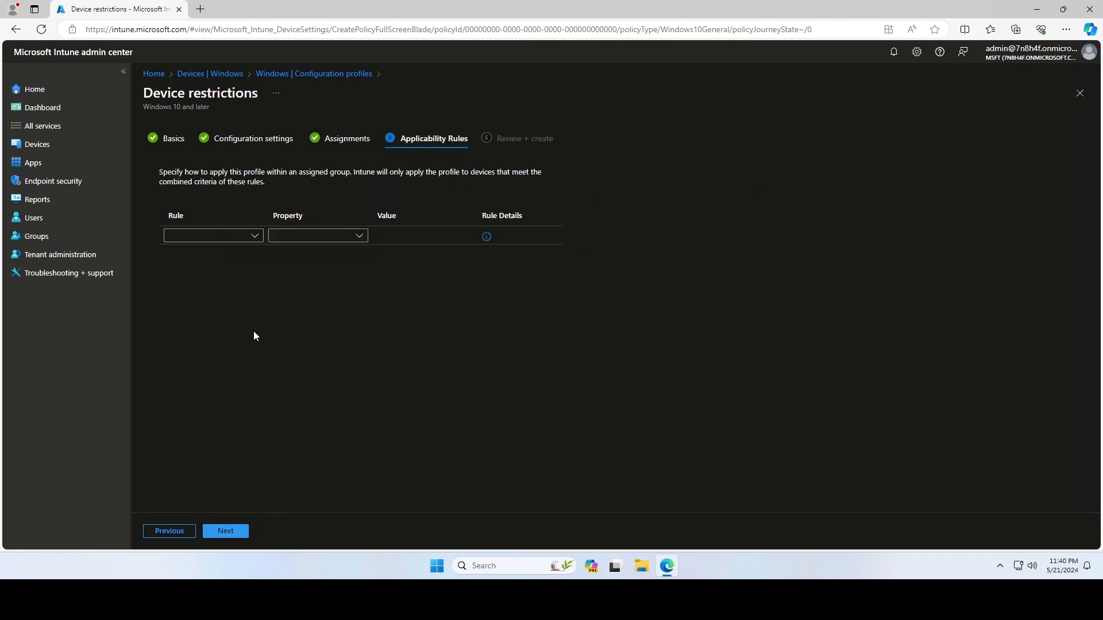
{"action": "left_click", "coordinate": [225, 531]}
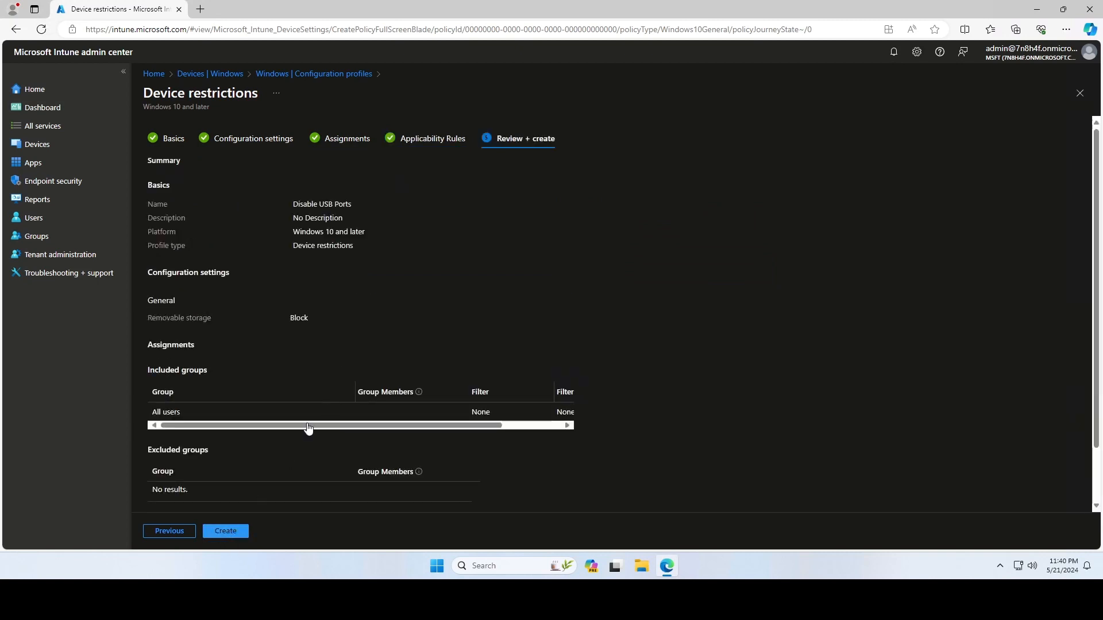
{"action": "left_click", "coordinate": [225, 531]}
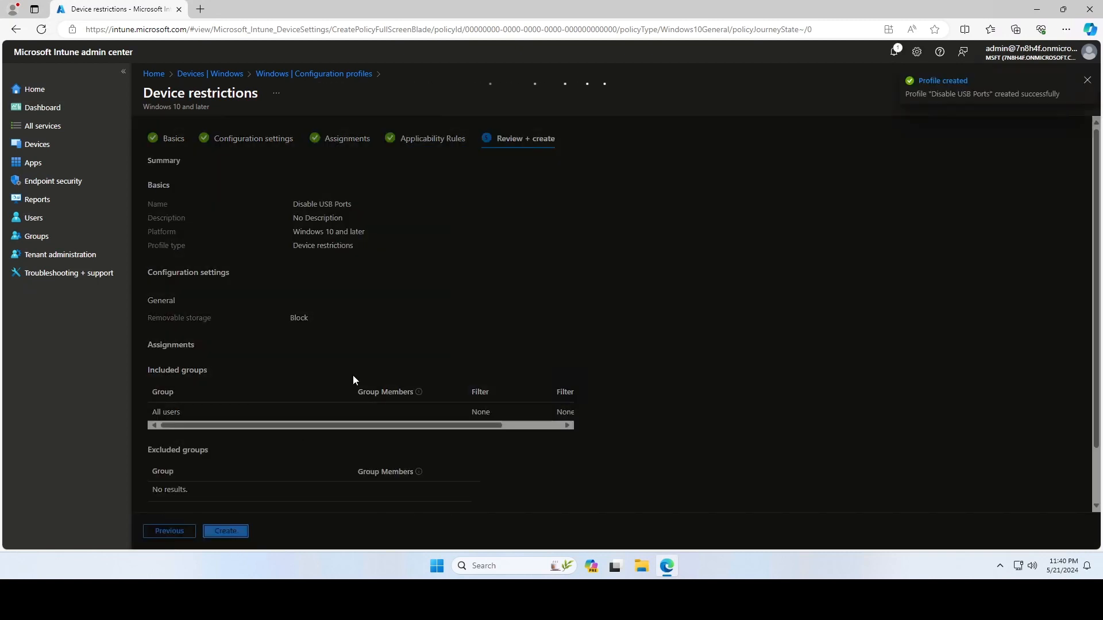
{"action": "left_click", "coordinate": [225, 531]}
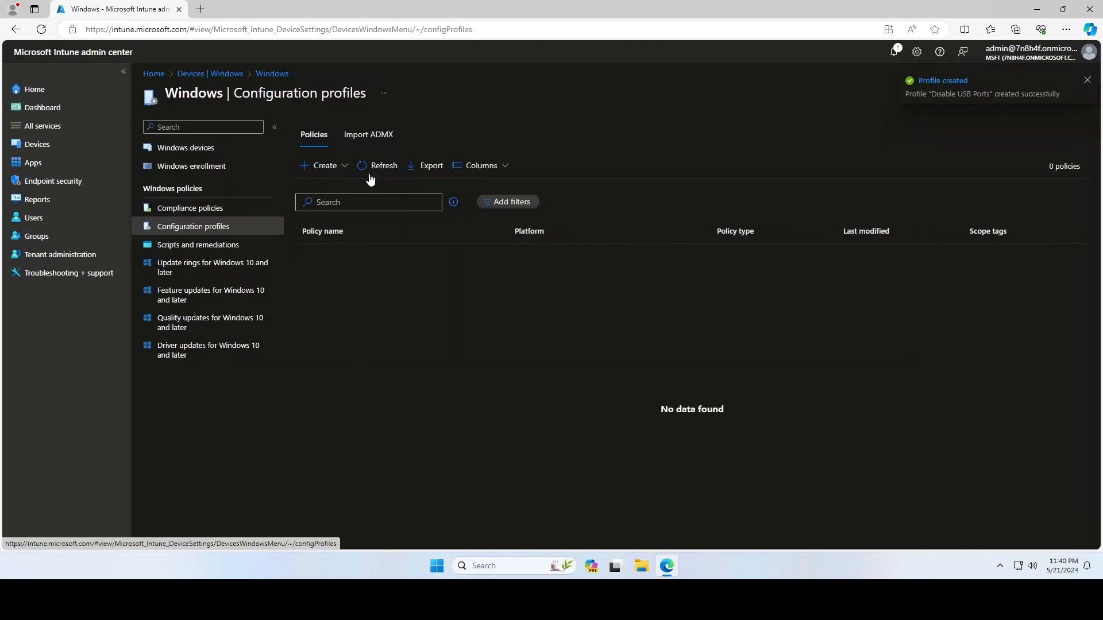
Refresh the configuration profiles list to show the Disable USB Ports policy and dismiss the notification
{"action": "left_click", "coordinate": [384, 166]}
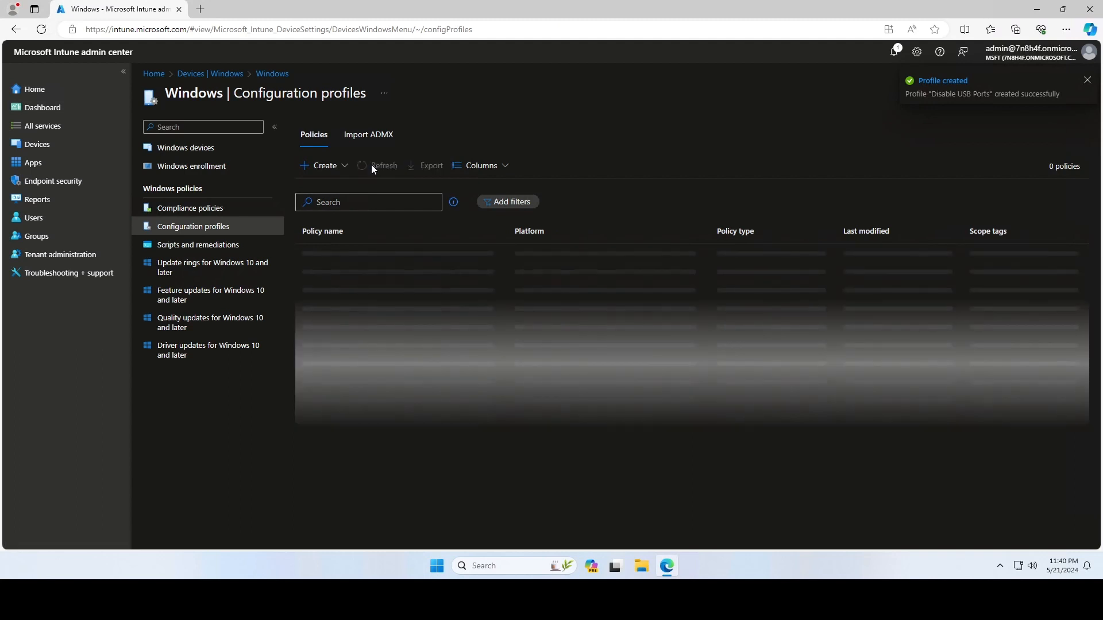
{"action": "left_click", "coordinate": [383, 165]}
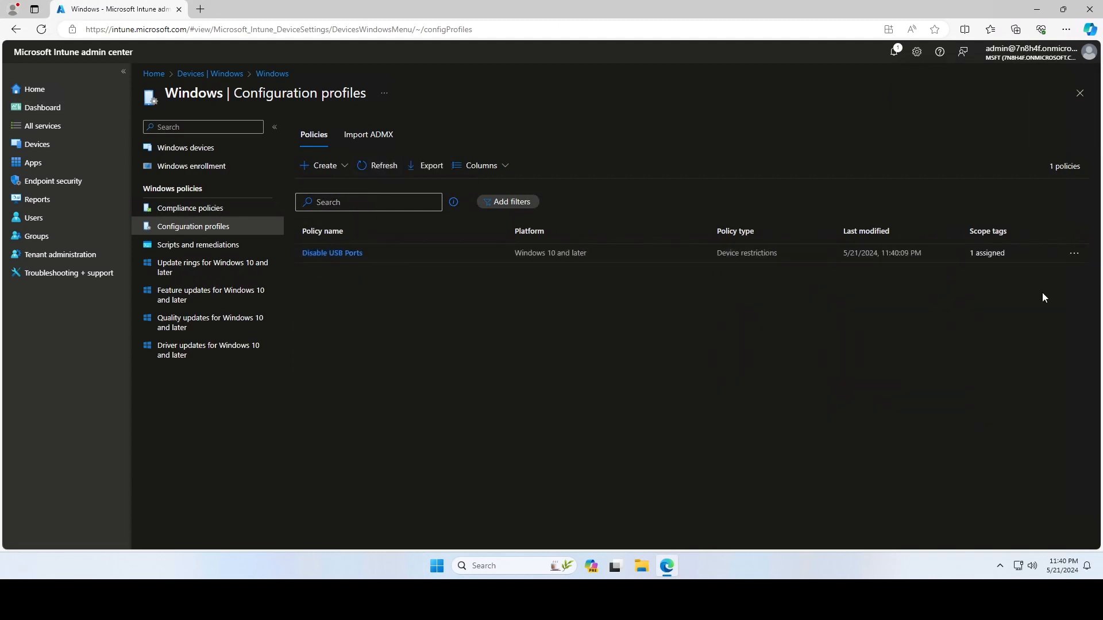